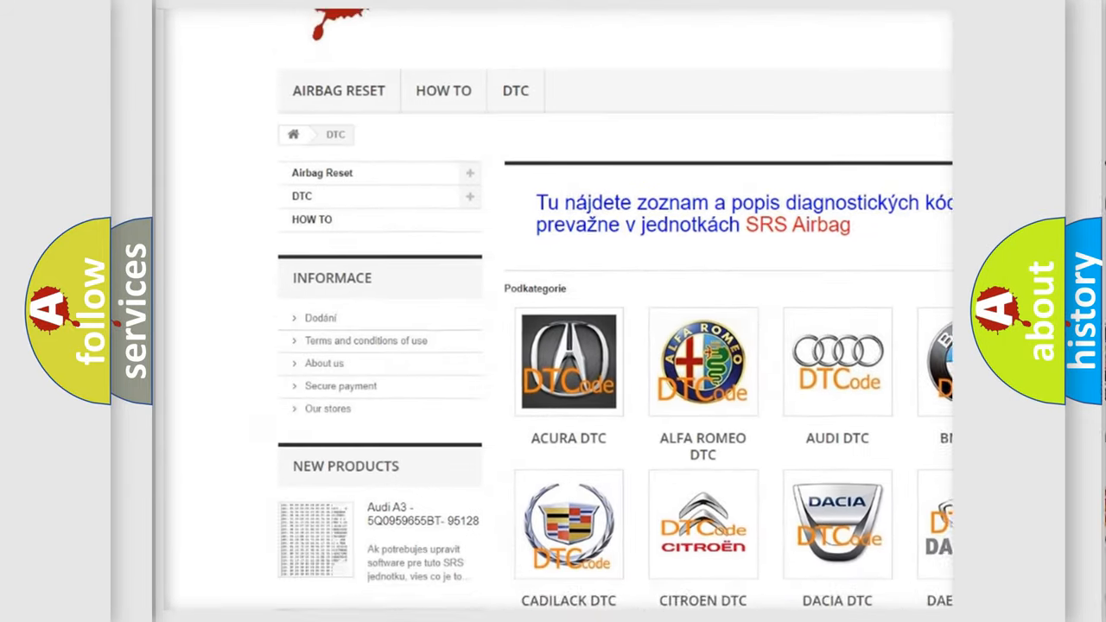
{"action": "scroll", "scroll_direction": "down", "scroll_amount": 3}
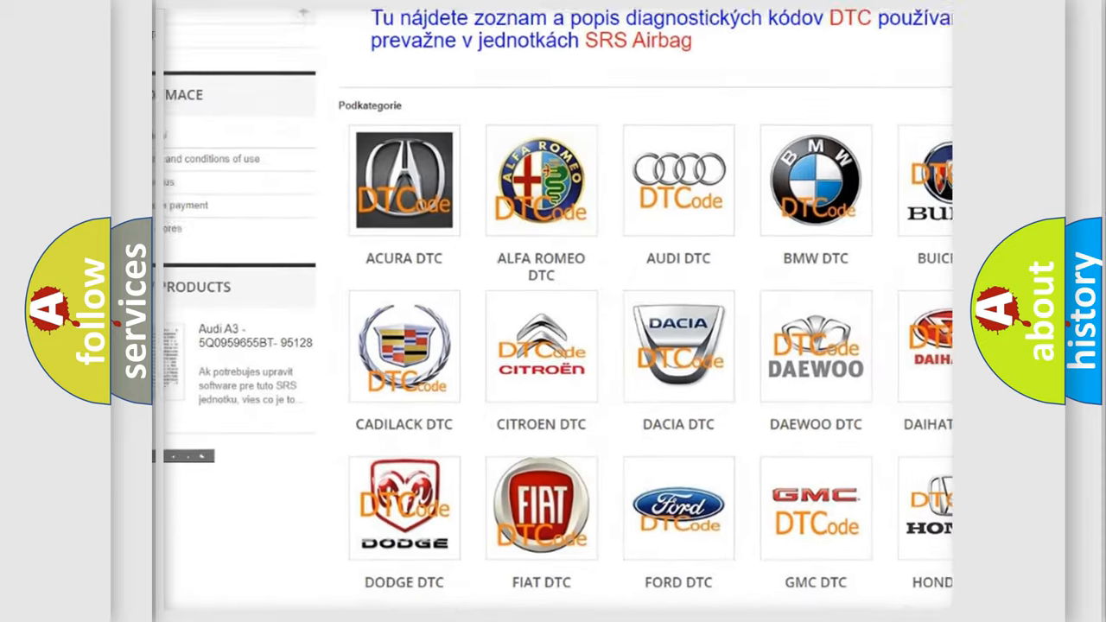
{"action": "scroll", "scroll_direction": "down", "scroll_amount": 3}
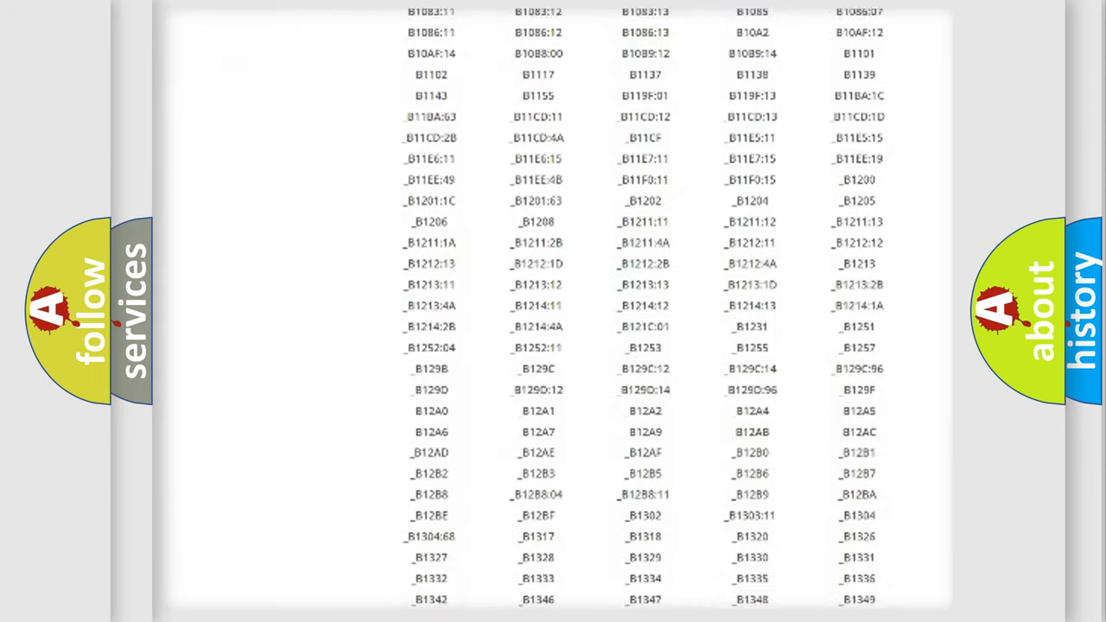
{"action": "scroll", "scroll_direction": "down", "scroll_amount": 3}
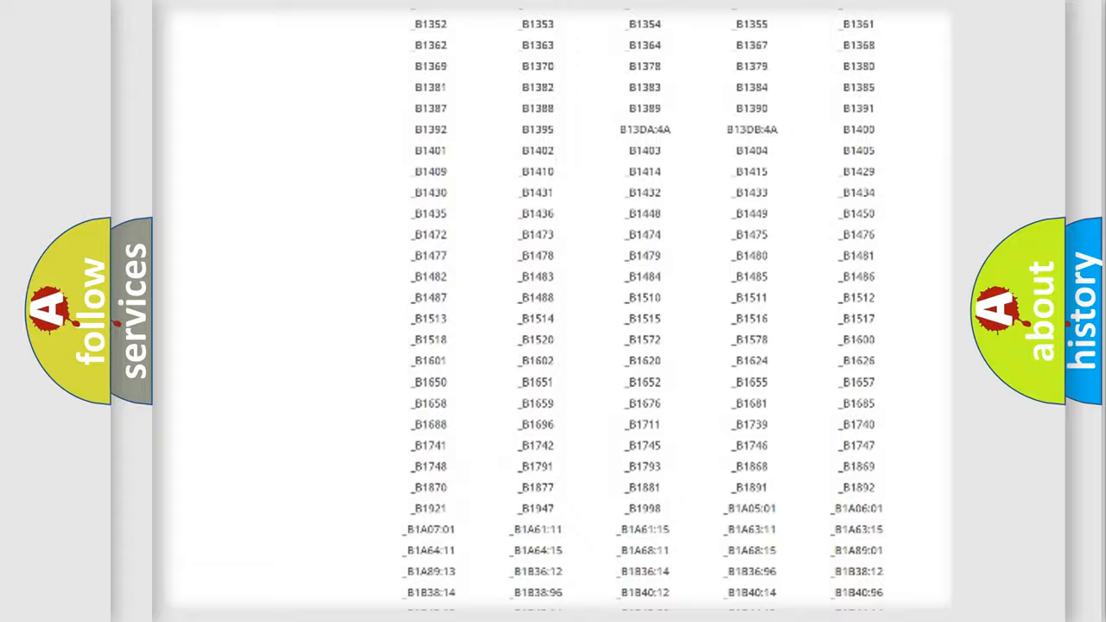